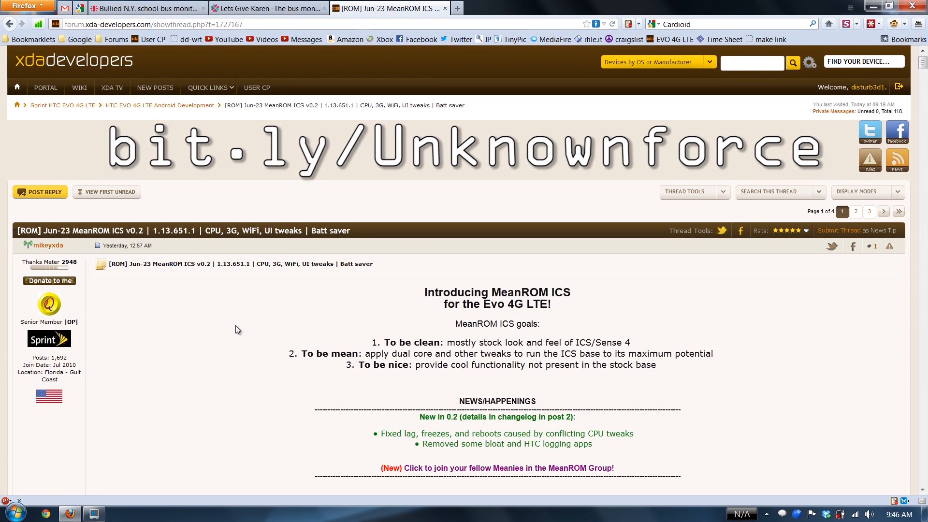
Step: Scroll the MeanROM ICS thread down to its download links
scroll("down", 3)
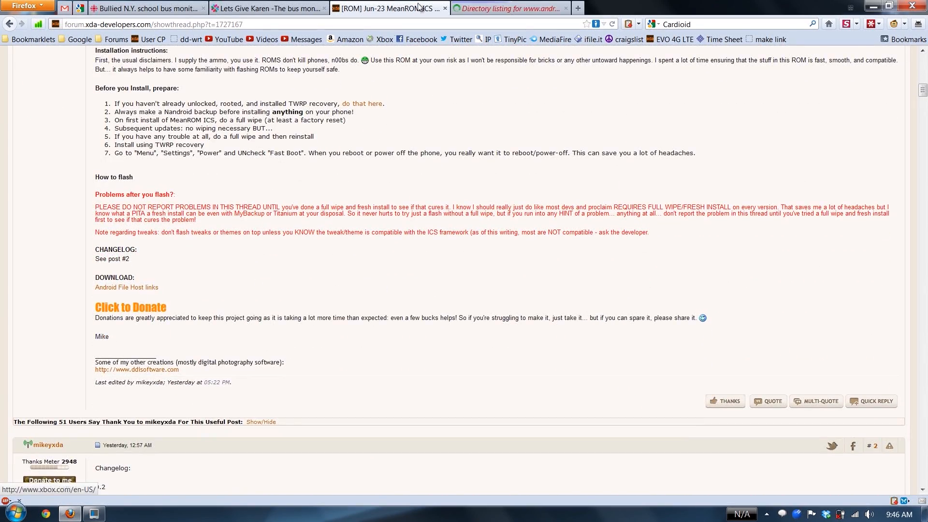
Step: Reveal and copy the MD5 checksum of the MeanROM ICS v02 zip on Android File Host
left_click(509, 8)
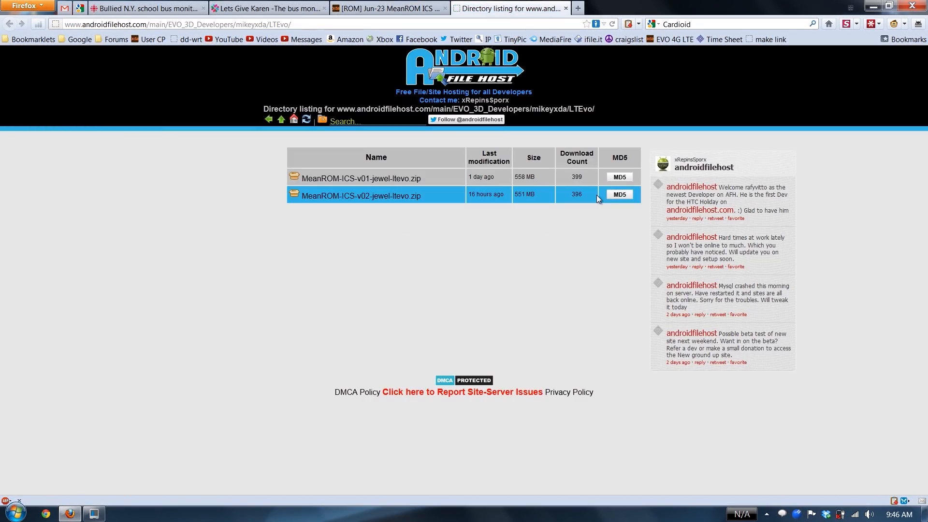
left_click(619, 195)
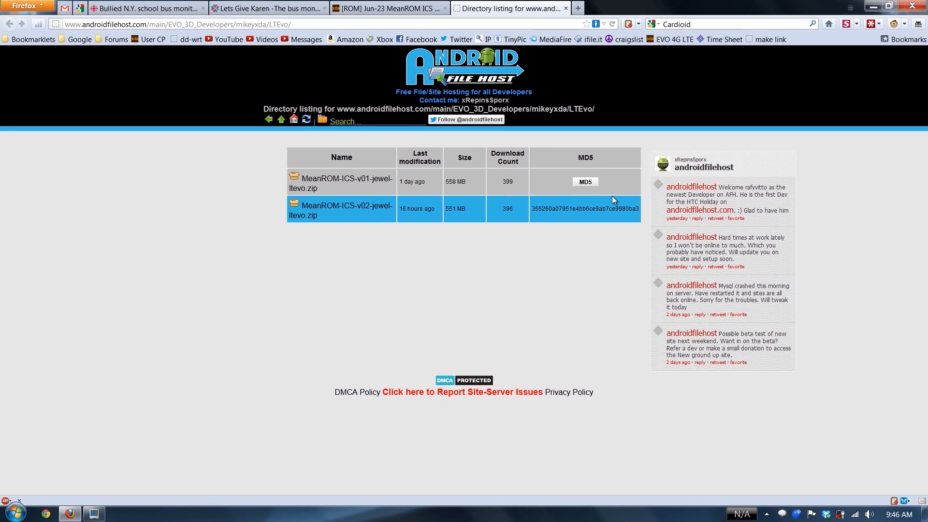
right_click(585, 209)
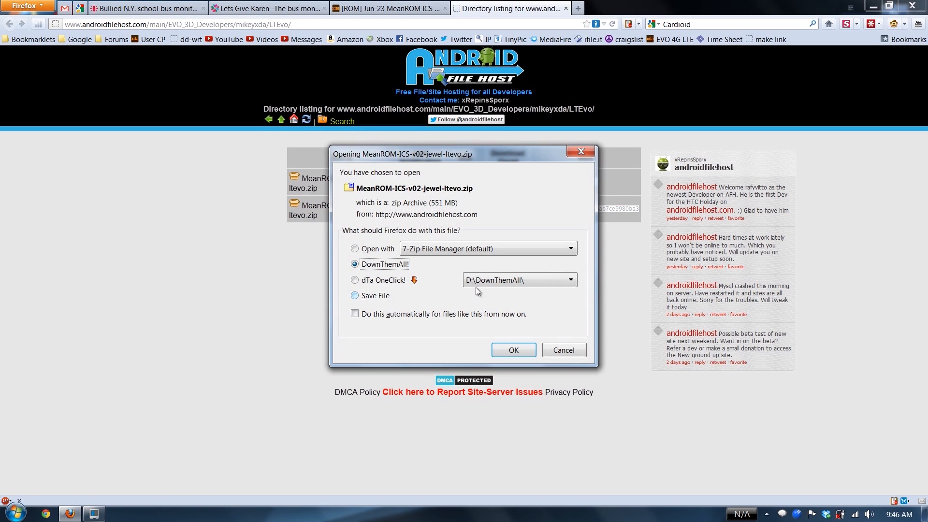
Step: Download the v02 zip with DownThemAll using MD5 checksum 355260a07951e4bb6ce9ab7ce9980ba3
left_click(513, 350)
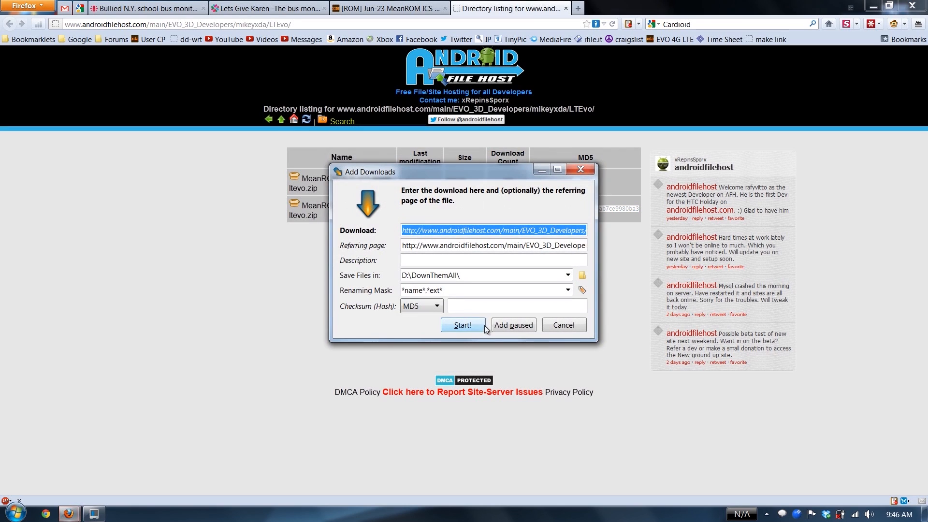
type("355260a07951e4bb6ce9ab7ce9980ba3")
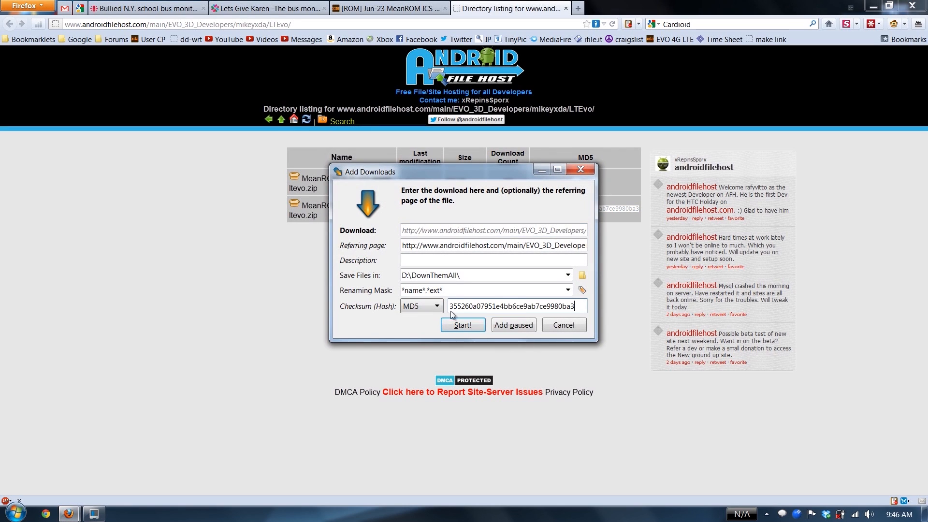
left_click(440, 306)
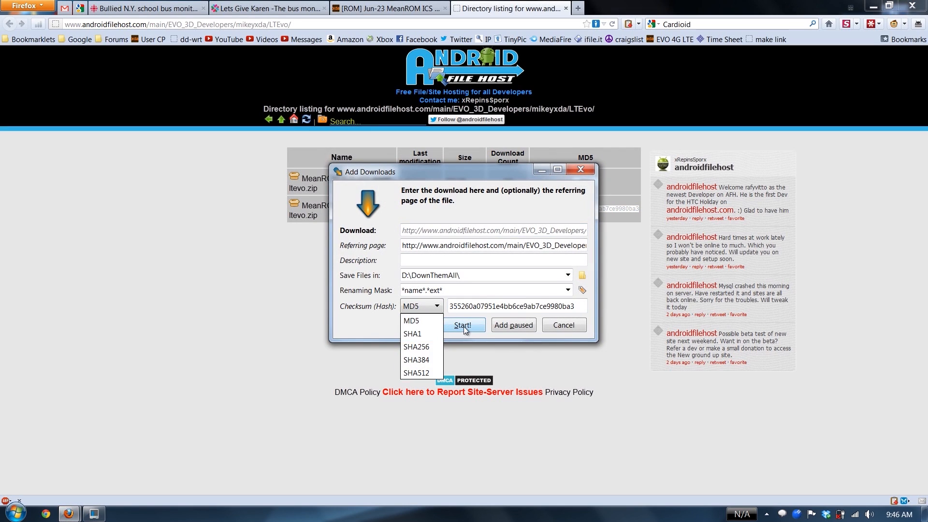
left_click(411, 320)
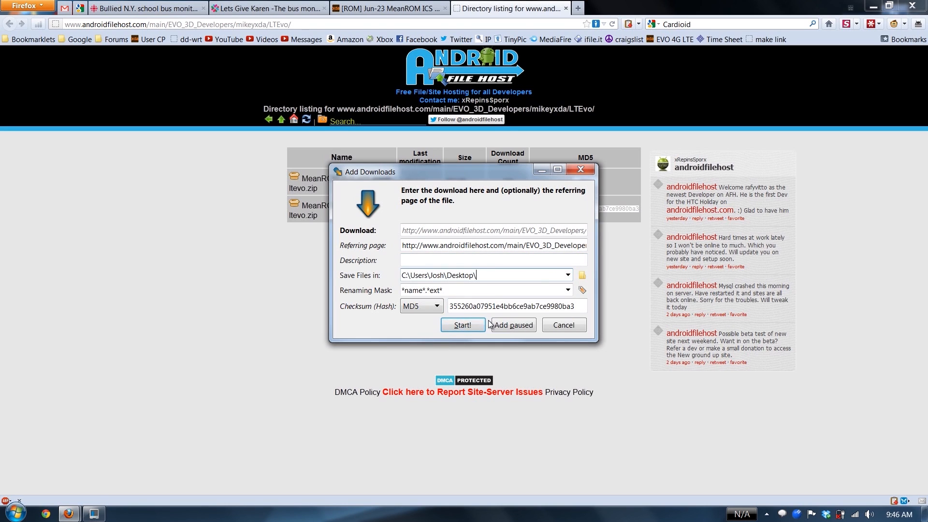
left_click(462, 325)
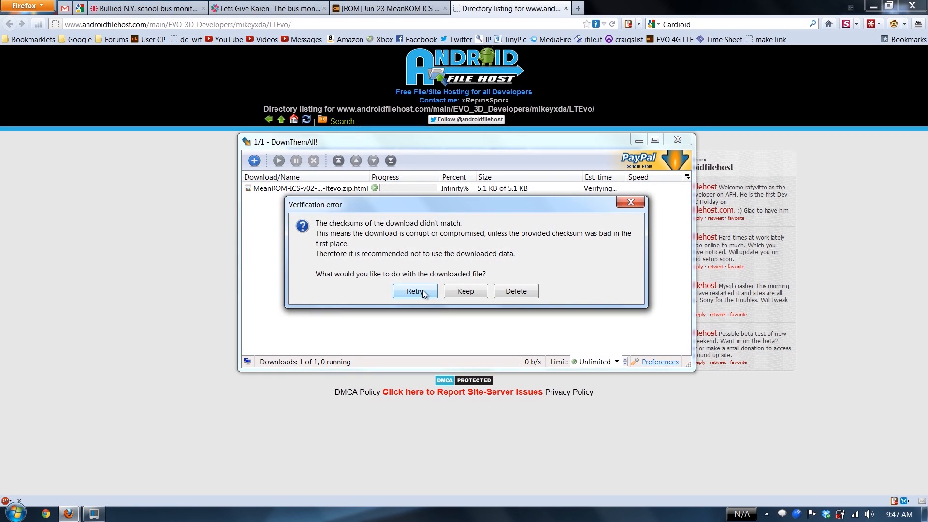
Step: Retry the ROM download from the checksum verification error dialog
left_click(415, 291)
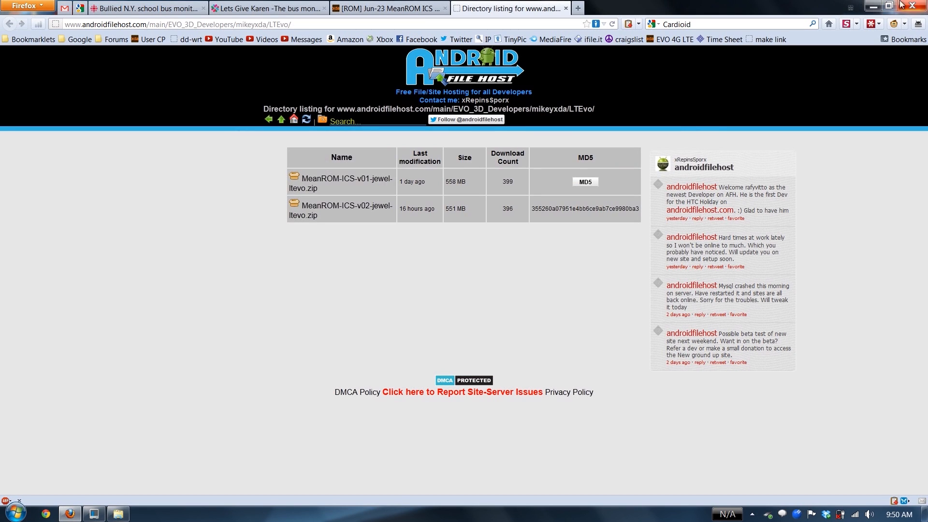
mouse_move(870, 6)
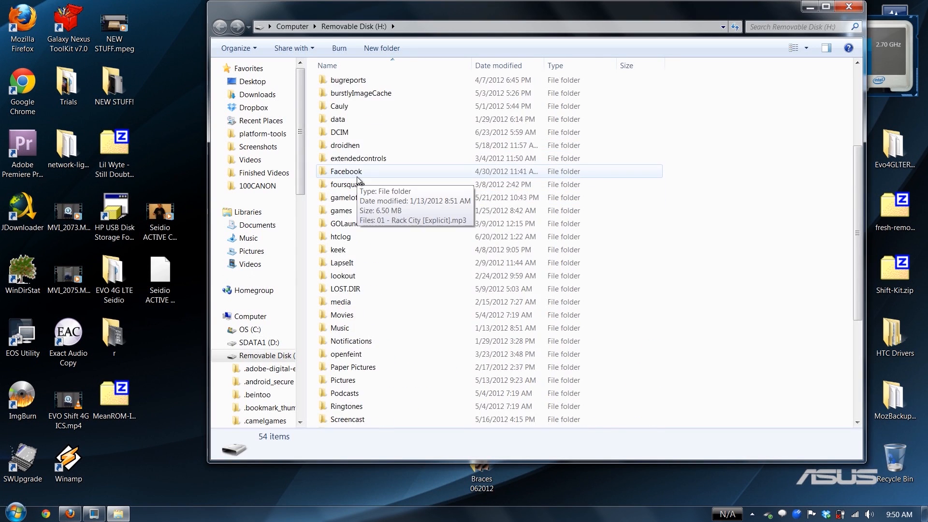
mouse_move(406, 133)
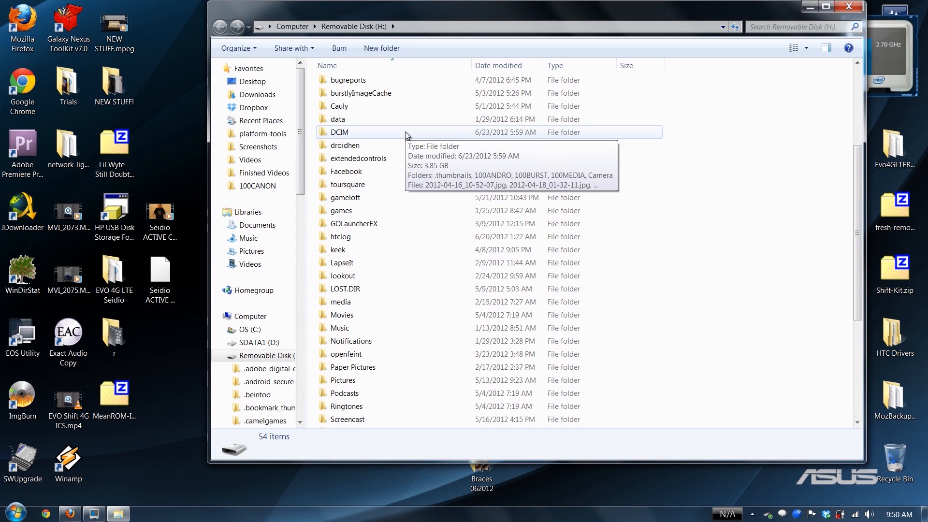
Step: Create a folder named 'goomanager' on Removable Disk (H:)
left_click(381, 48)
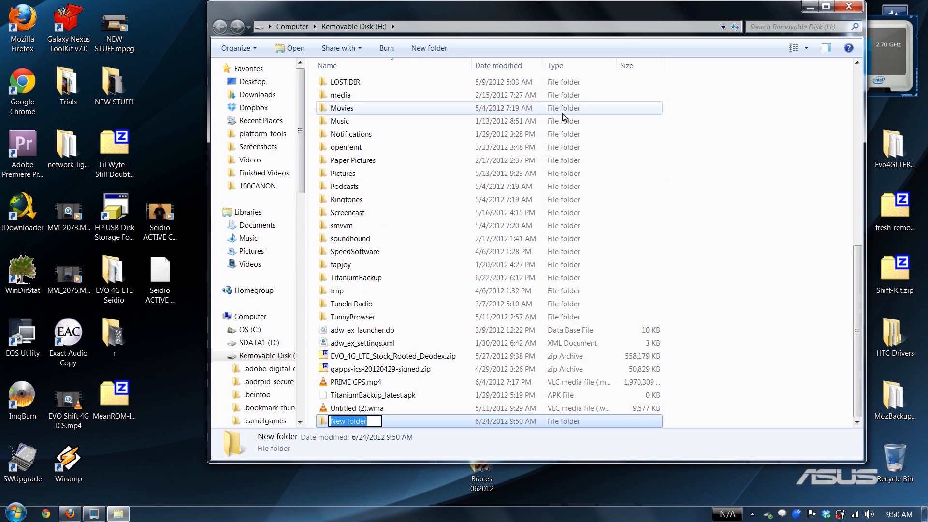
type("goomana")
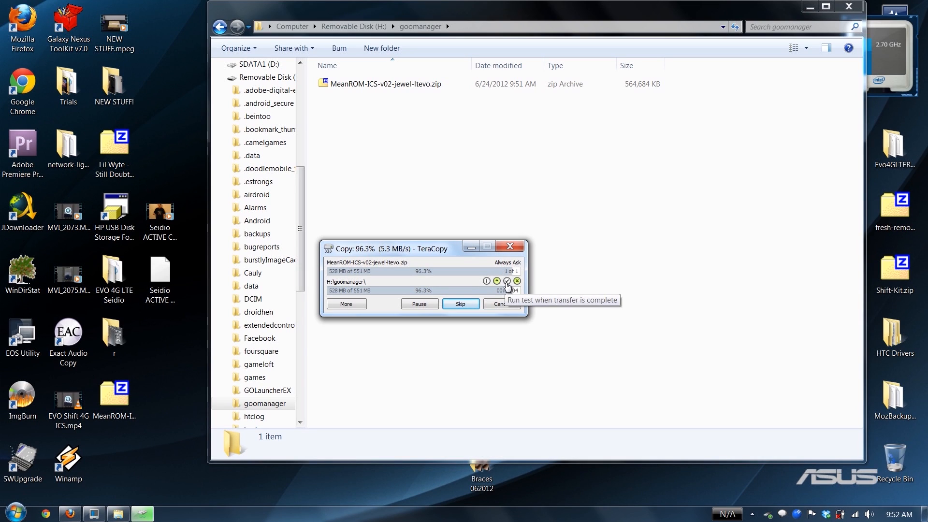
mouse_move(518, 285)
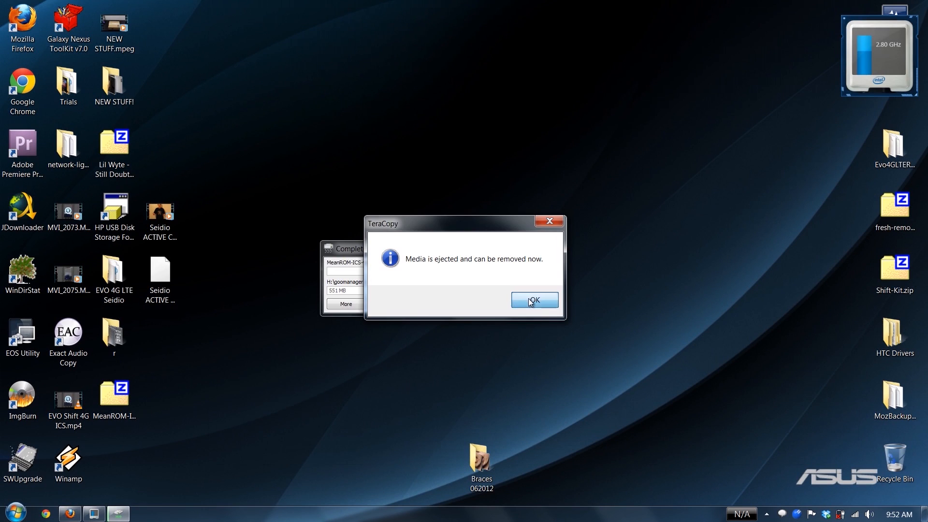
Step: Acknowledge the 'Media is ejected' message after the copy finishes
left_click(533, 301)
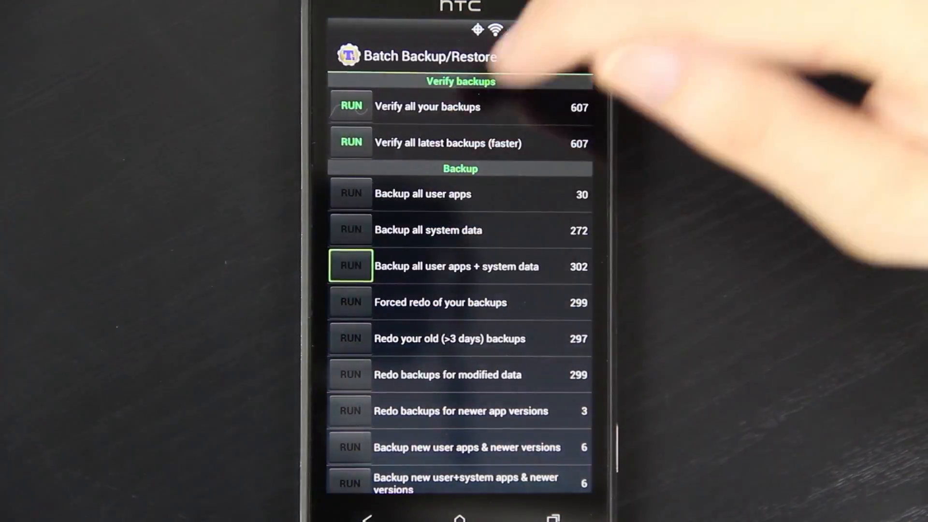
Step: Run 'Backup all user apps + system data' in Titanium Backup
left_click(351, 266)
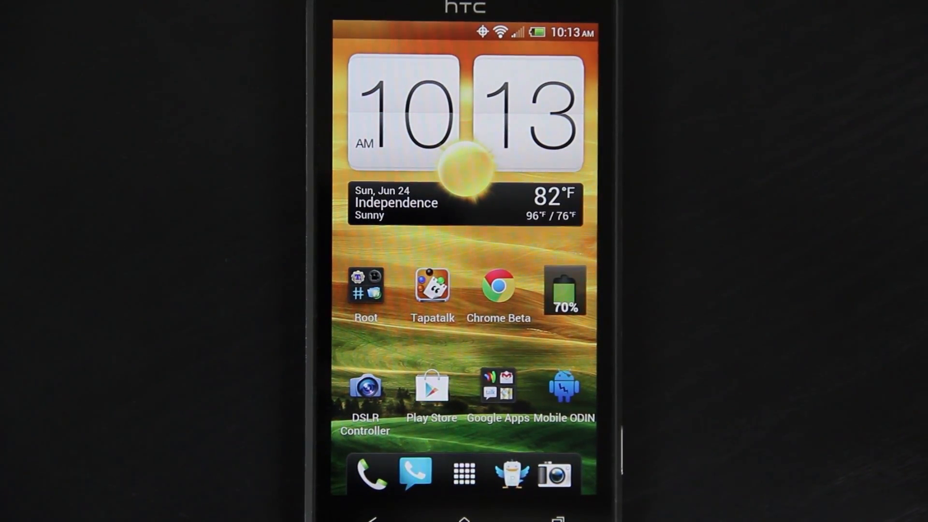
Step: Launch GooManager Beta from the Play Store and skip the Sponsor Login
left_click(366, 290)
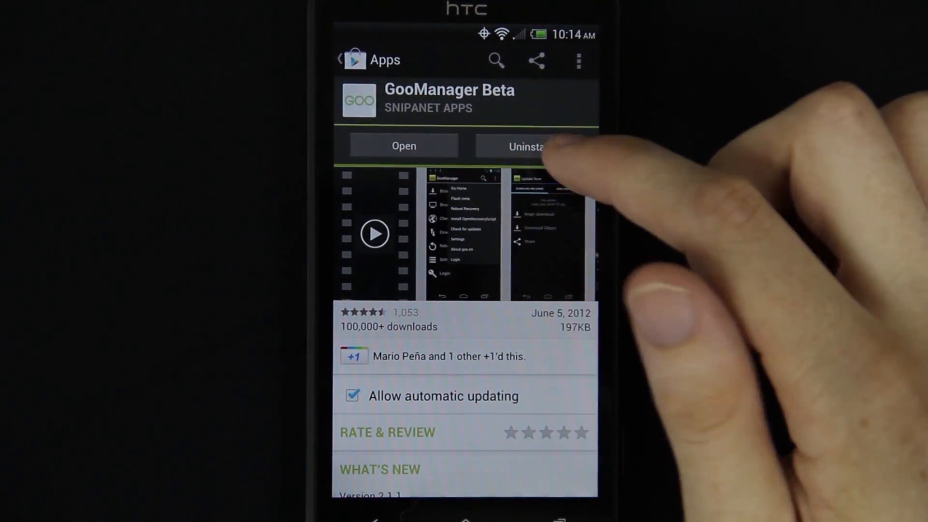
left_click(404, 146)
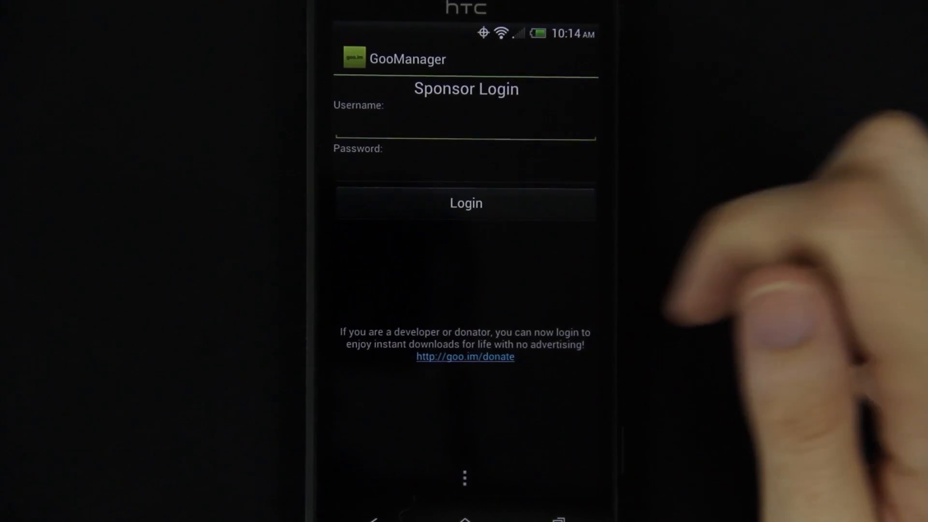
left_click(464, 478)
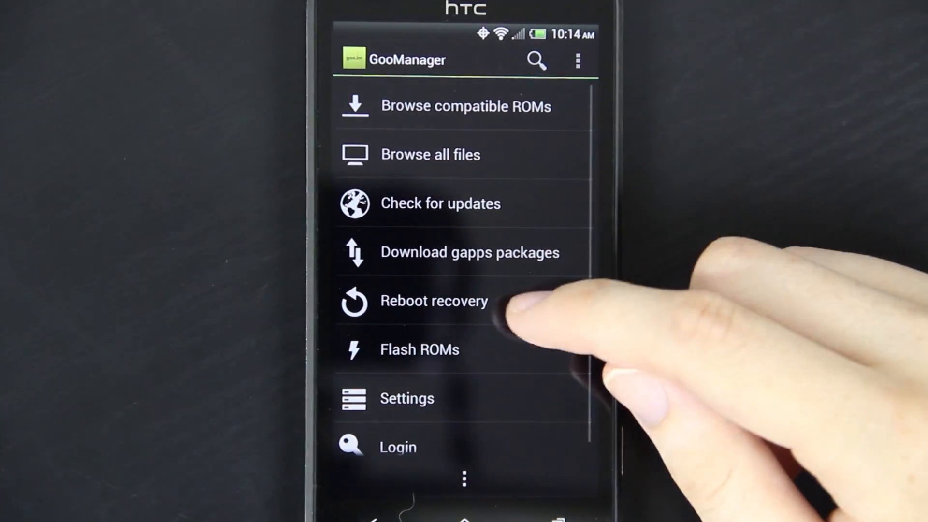
Step: Browse for a zip under Flash ROMs, find none, and switch to ES File Explorer
left_click(419, 349)
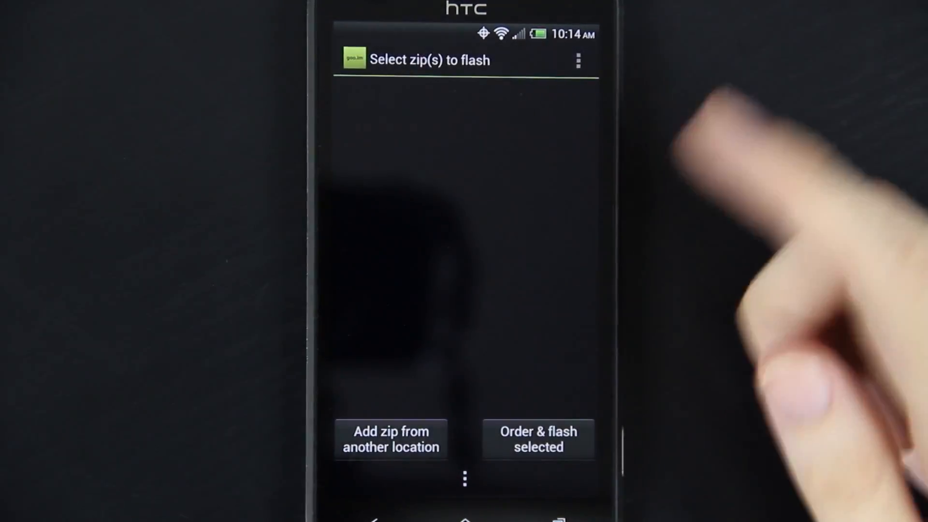
left_click(390, 439)
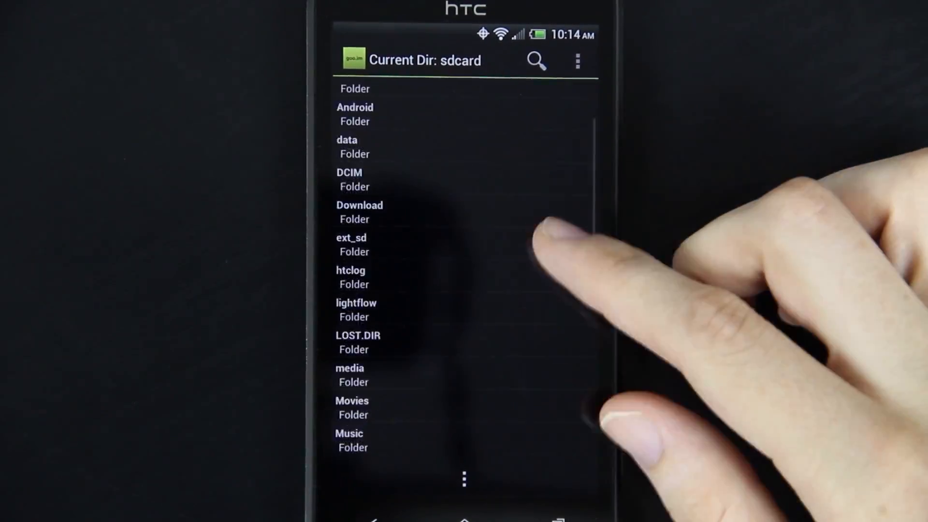
left_click(351, 244)
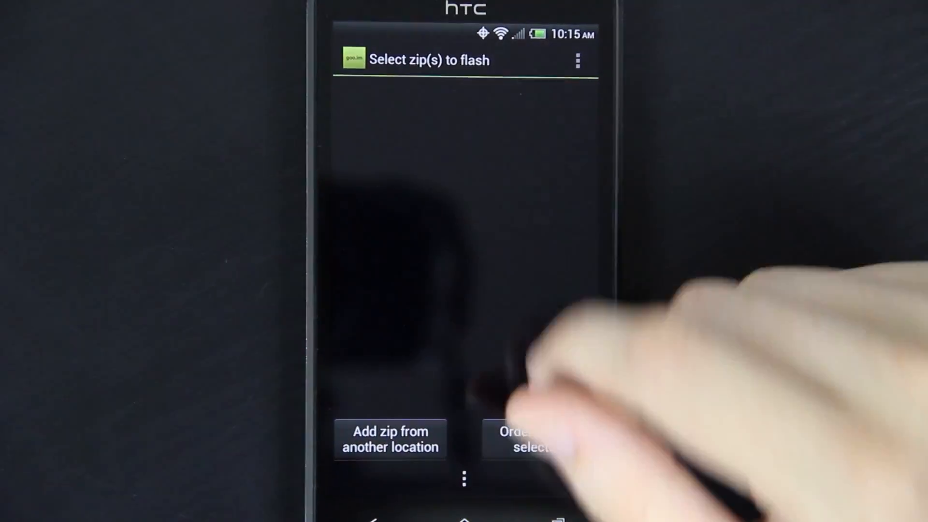
left_click(390, 438)
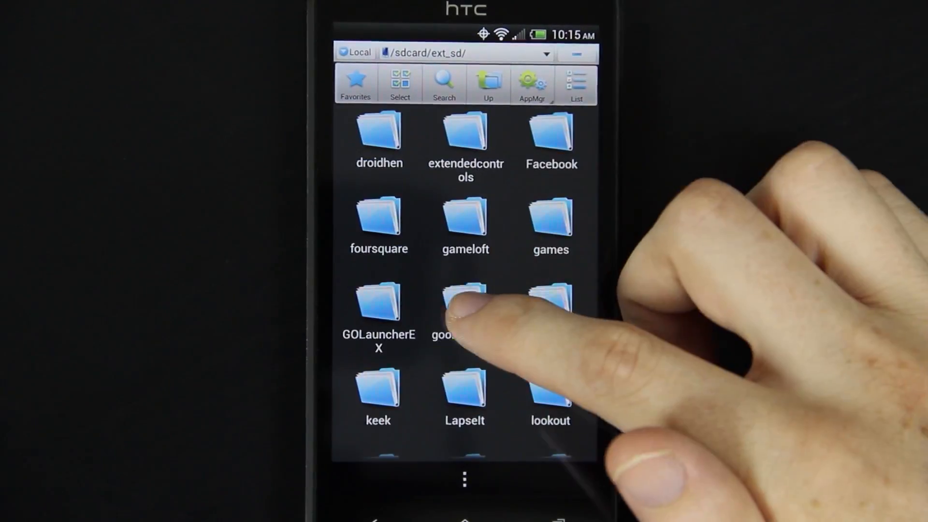
Step: Move the MeanROM v02 zip from ext_sd/goomanager into /sdcard/goomanager
left_click(464, 301)
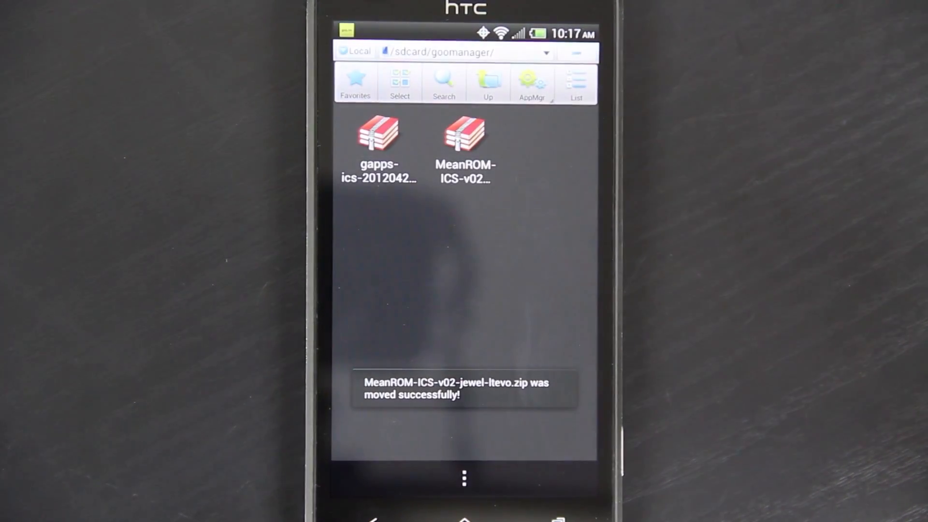
left_click(487, 83)
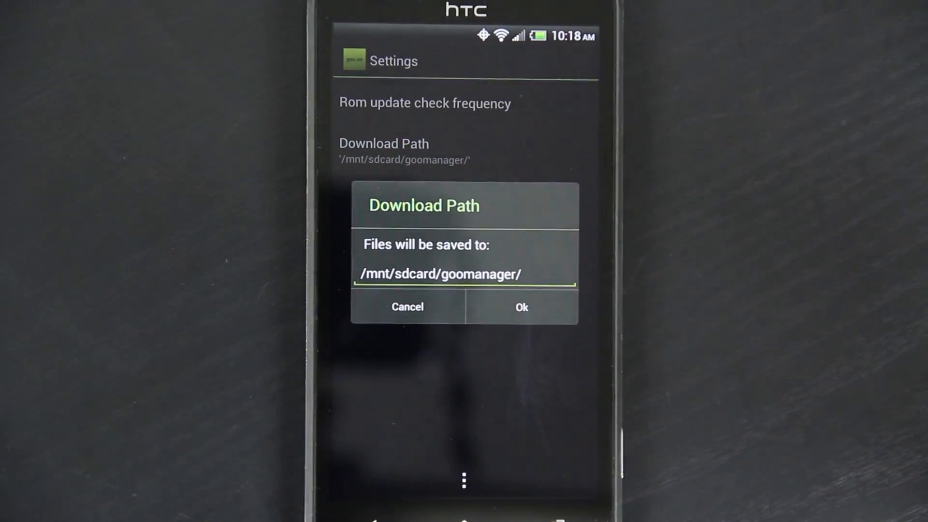
Step: Keep the default download path and list the MeanROM and gapps zips for flashing
left_click(407, 306)
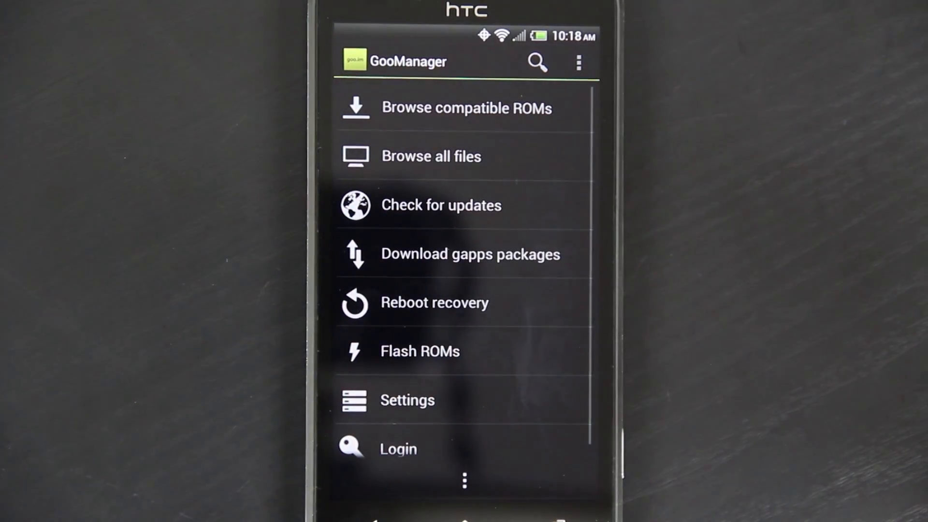
left_click(420, 351)
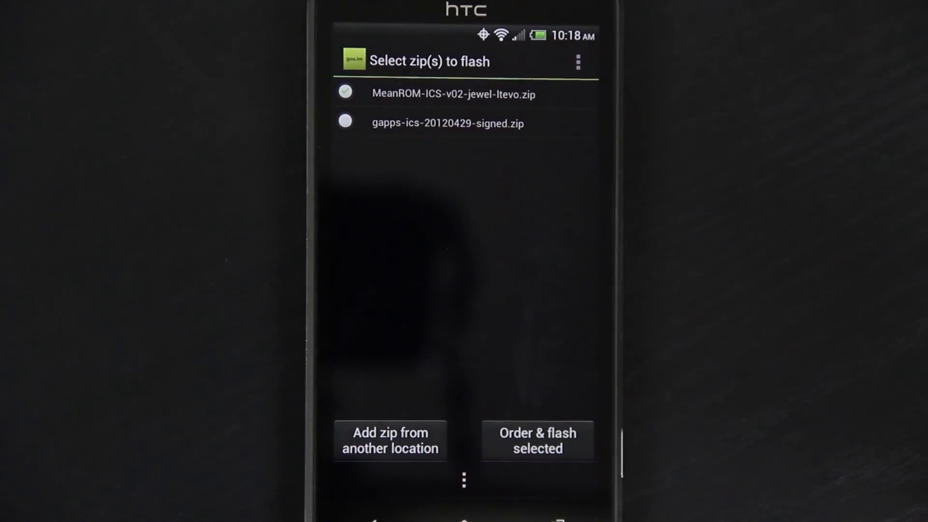
Step: Flash the MeanROM zip with cache wipe, a default-named backup and data wipe enabled
left_click(536, 441)
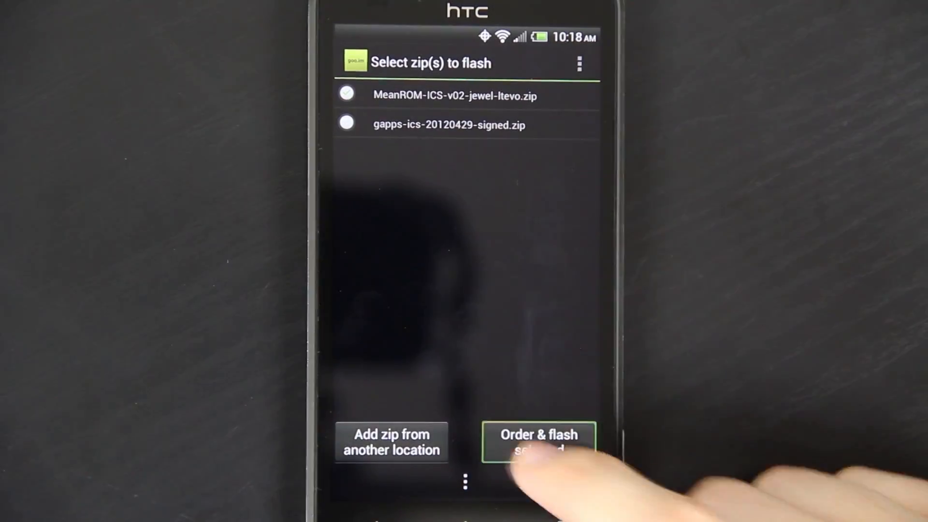
left_click(538, 442)
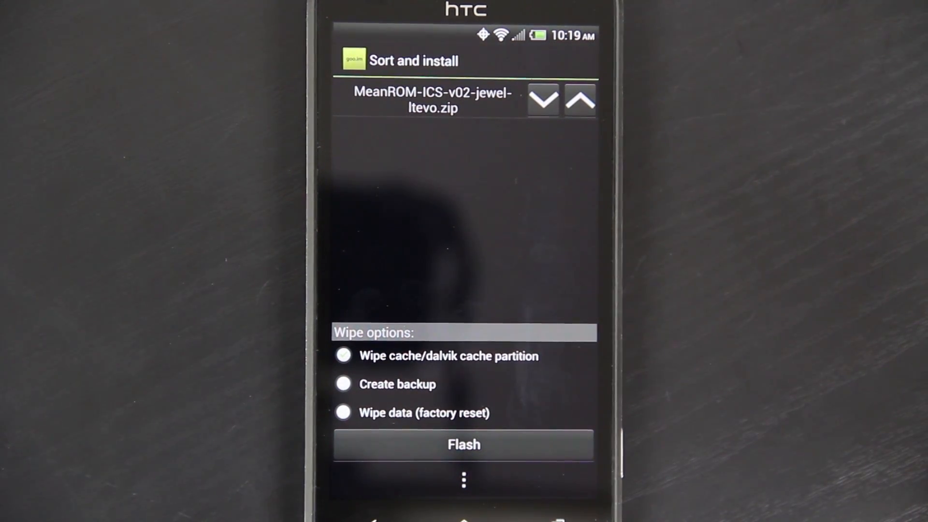
left_click(343, 413)
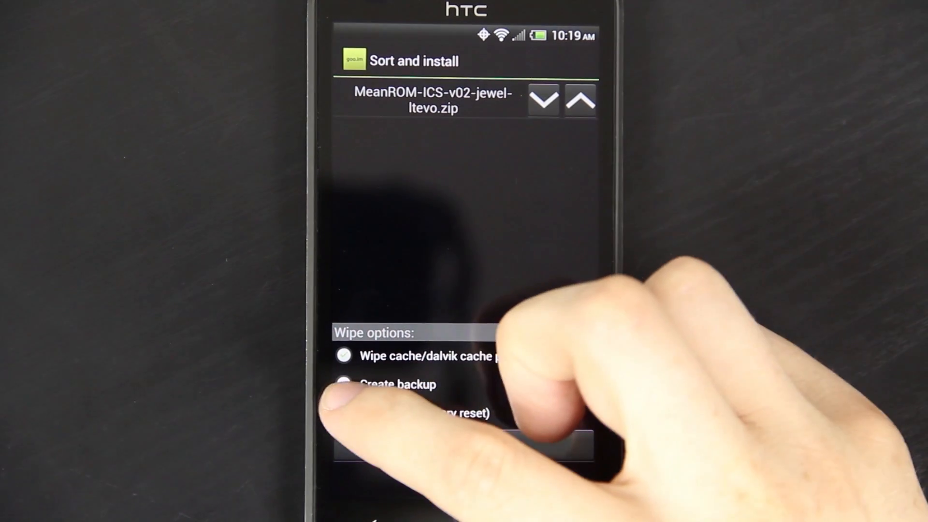
left_click(344, 413)
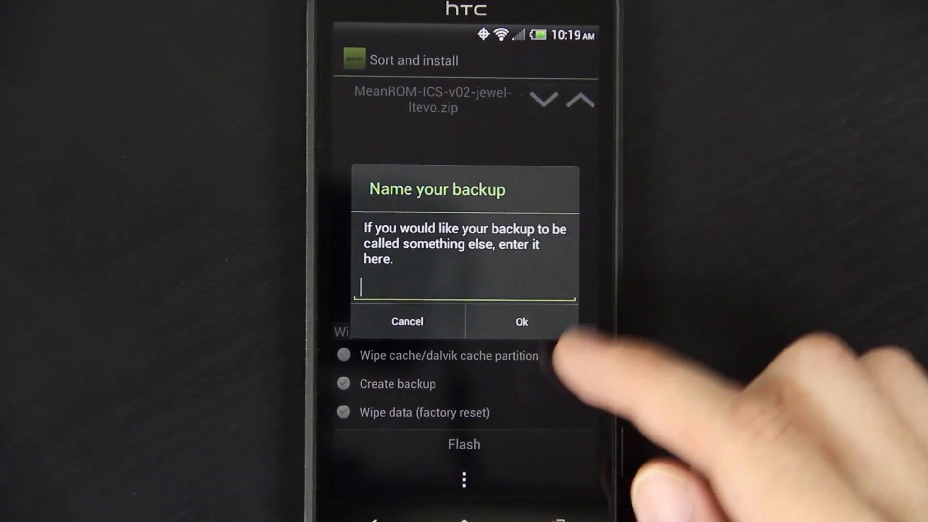
left_click(521, 321)
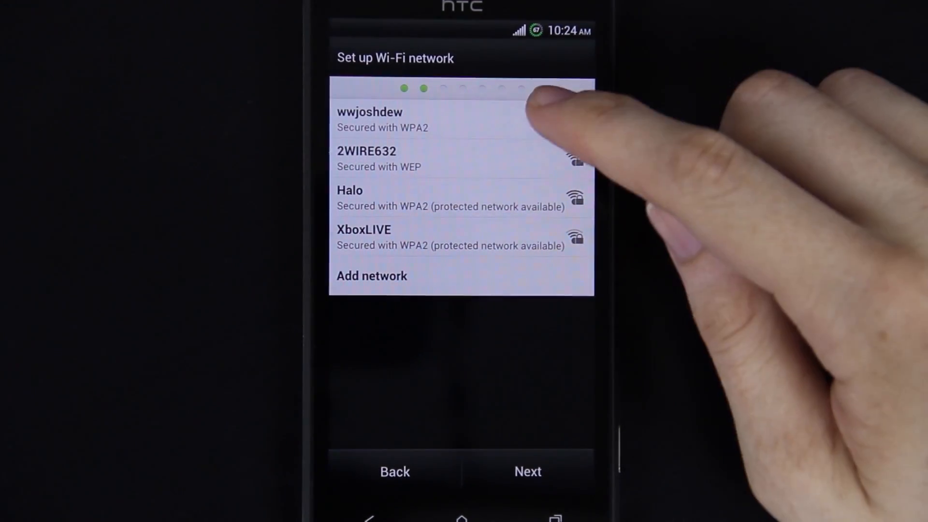
Step: Connect to the first secured Wi-Fi network and continue setup
left_click(370, 119)
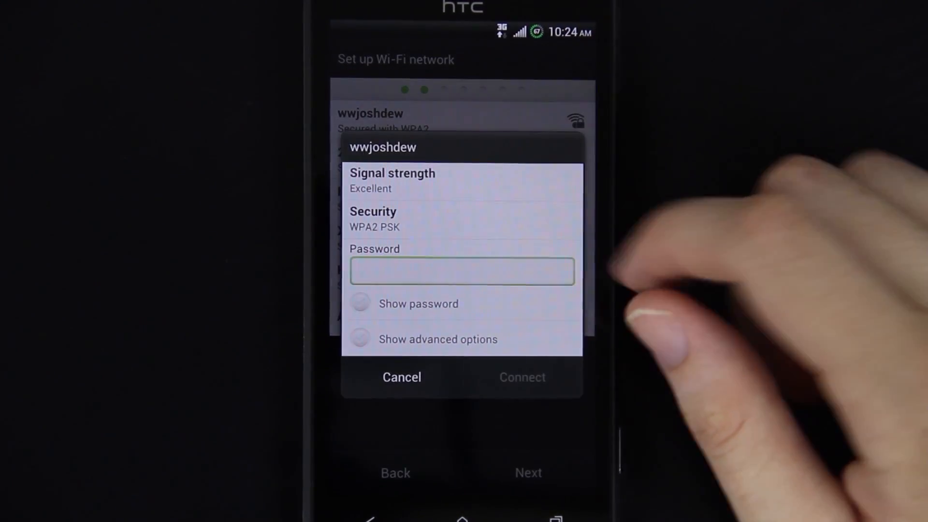
left_click(461, 270)
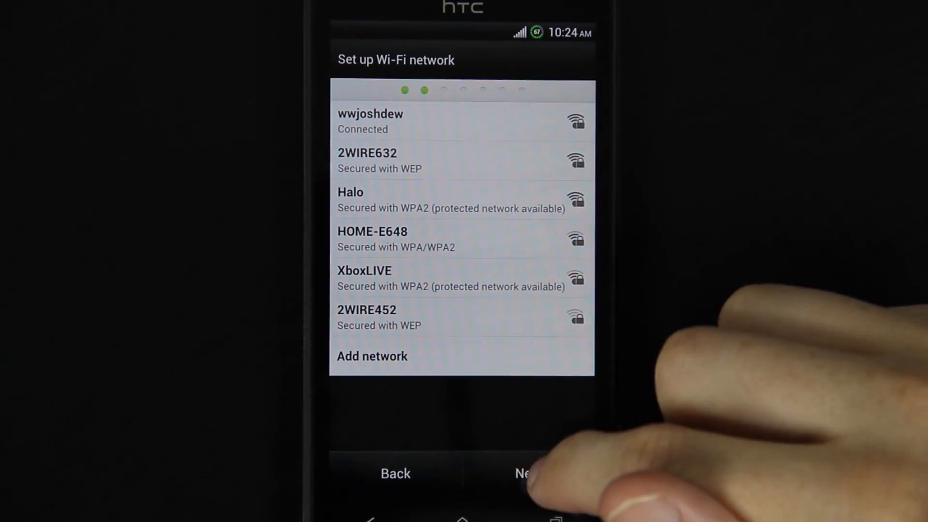
left_click(525, 473)
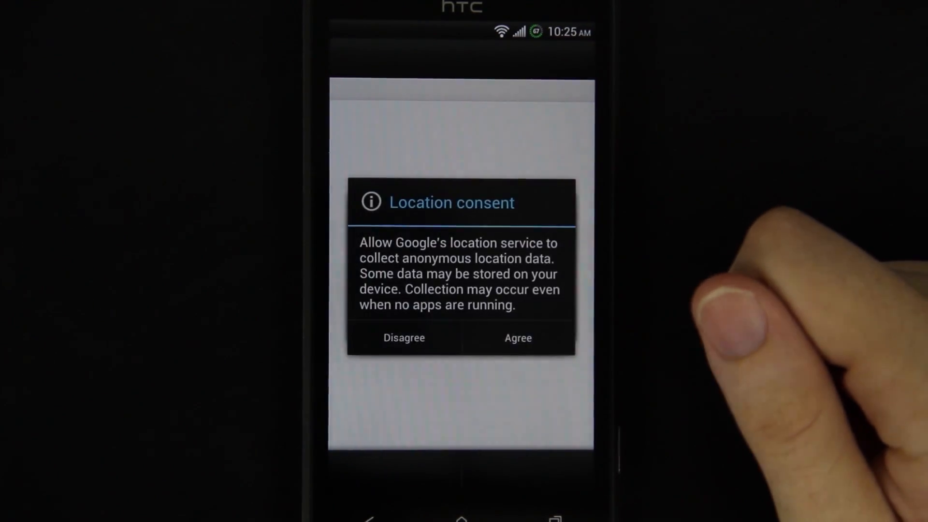
Step: Answer location consent, sign in to a Google account, pass backup, and finish setup
left_click(518, 337)
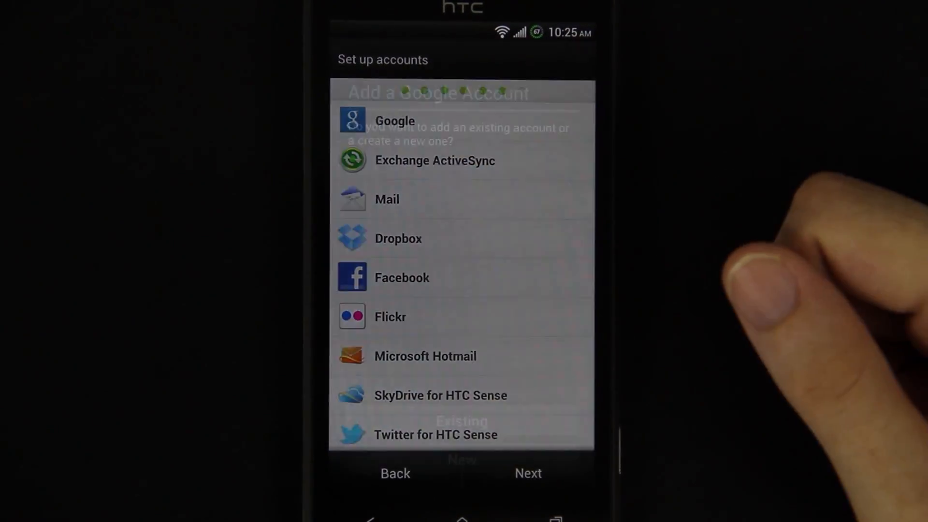
left_click(395, 120)
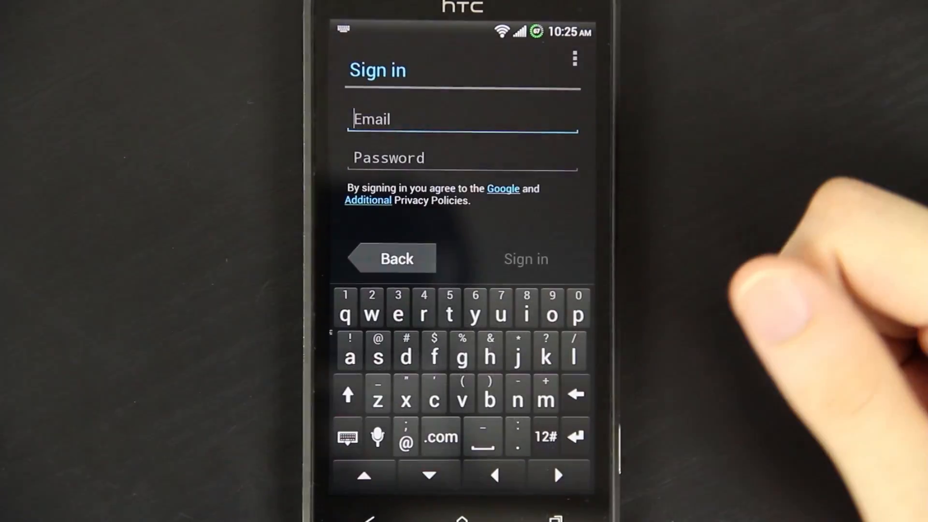
left_click(526, 258)
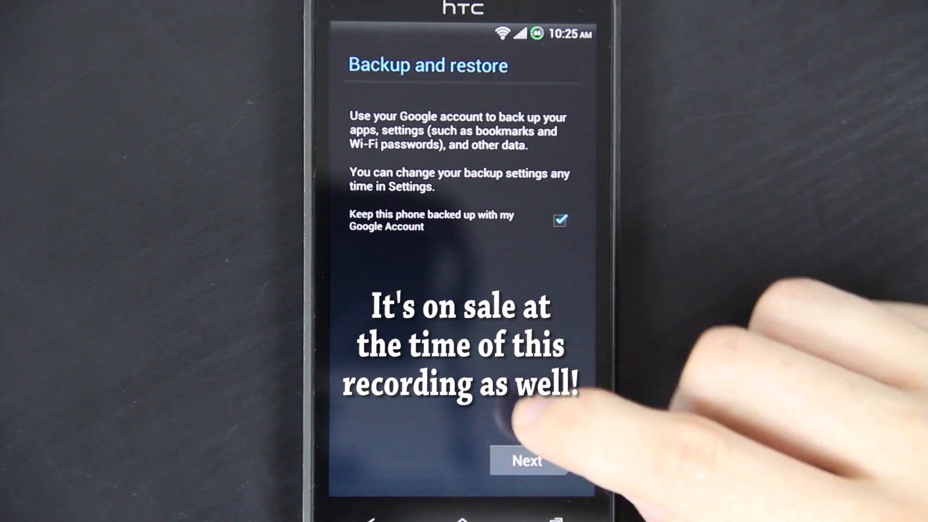
left_click(526, 461)
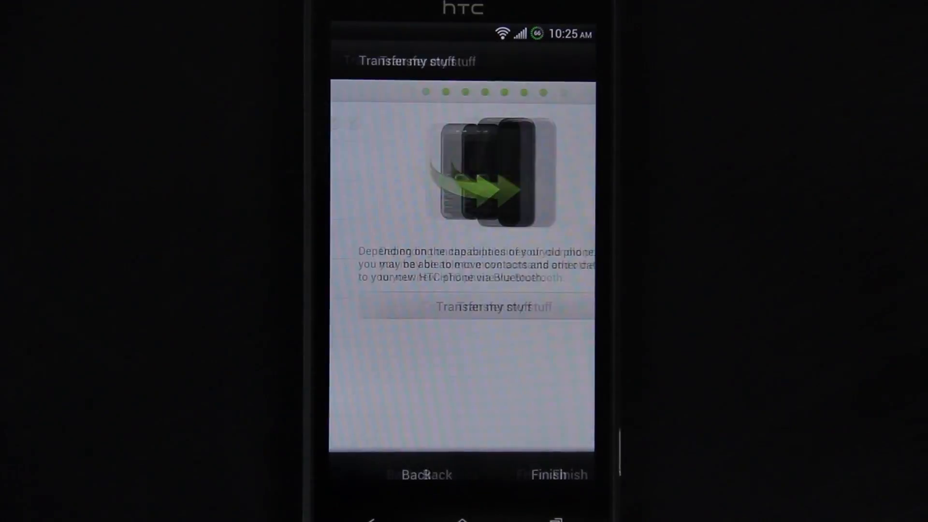
left_click(462, 306)
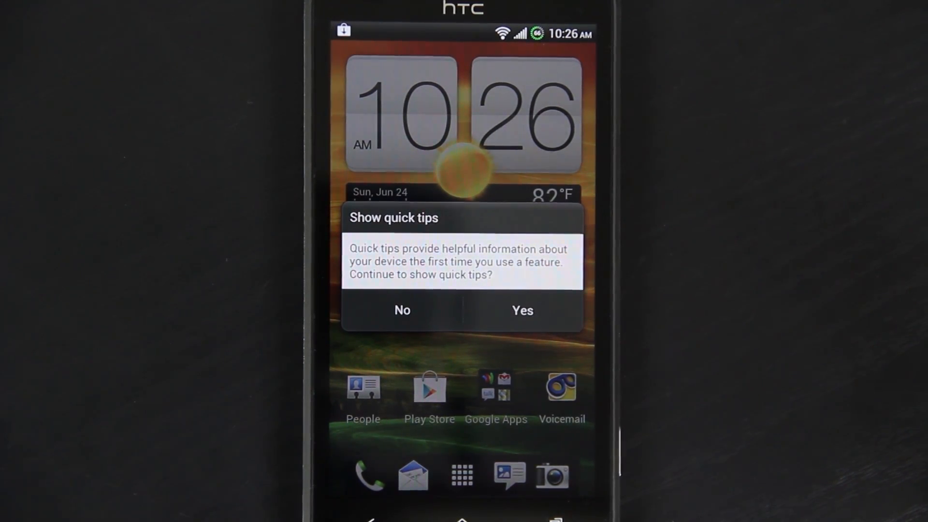
Step: Dismiss the quick tips prompt, toggle Bluetooth in Quick Settings, then reach Settings
left_click(402, 309)
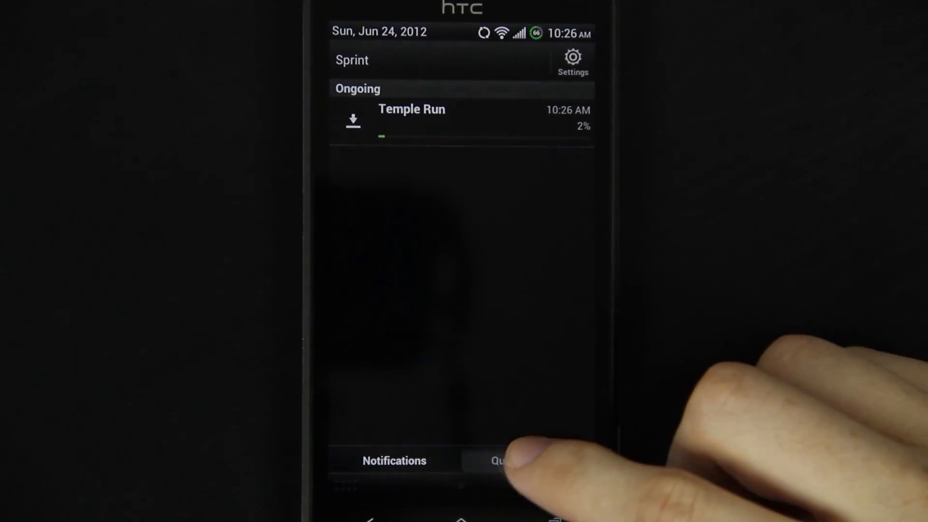
left_click(525, 461)
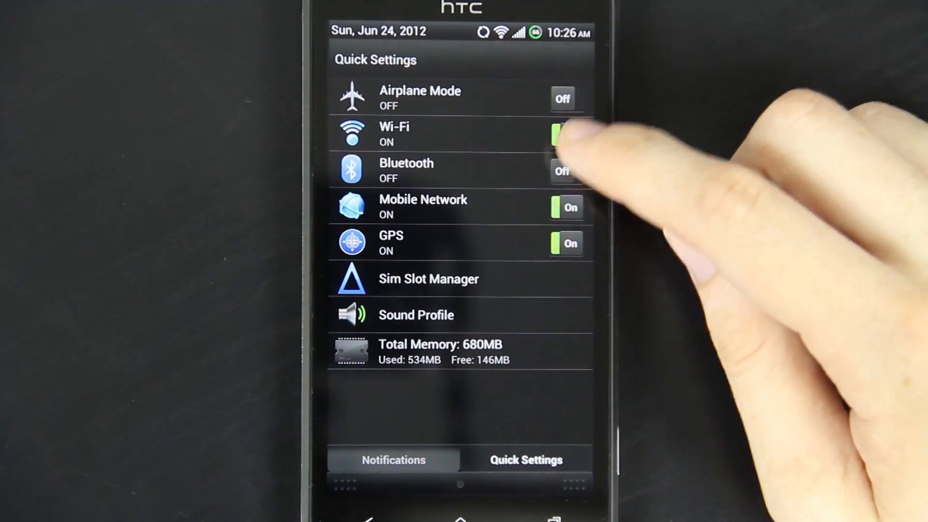
left_click(562, 171)
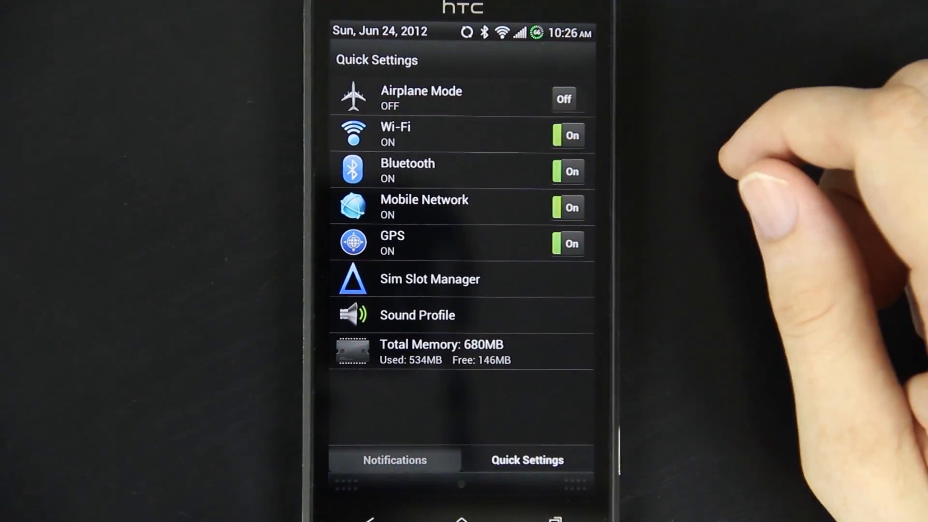
left_click(568, 171)
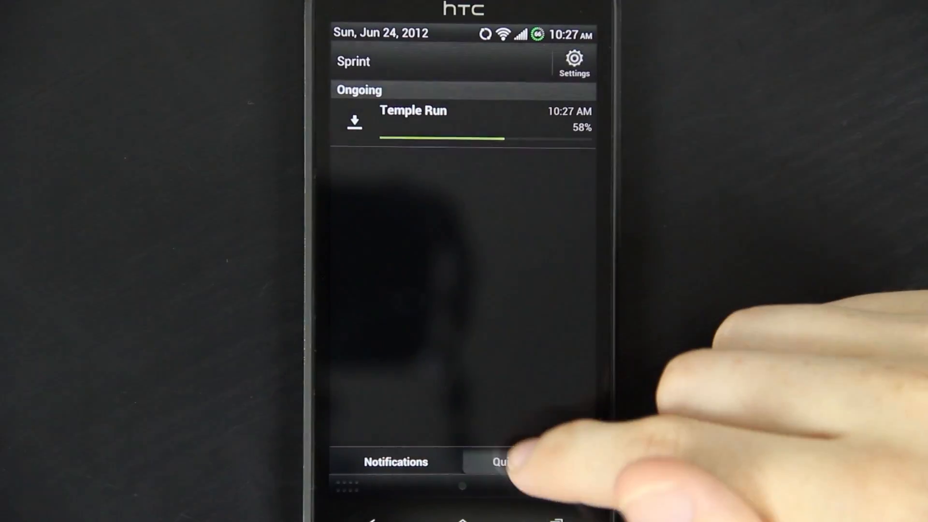
left_click(502, 461)
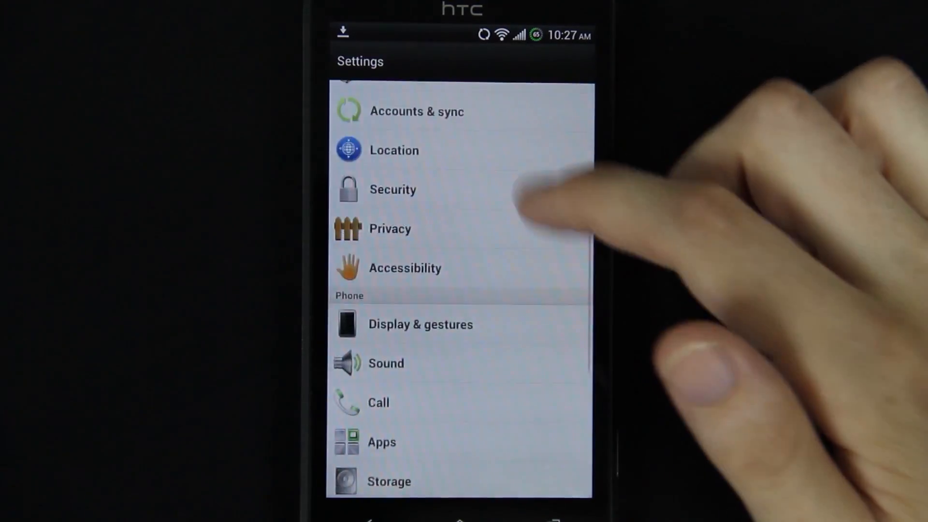
Step: Open Power in Settings and switch Fast boot off
scroll("down", 3)
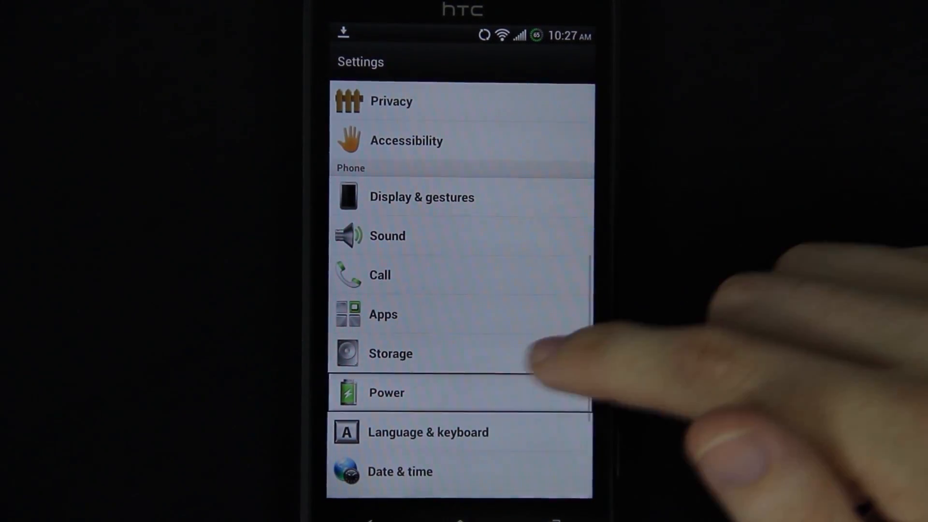
left_click(386, 392)
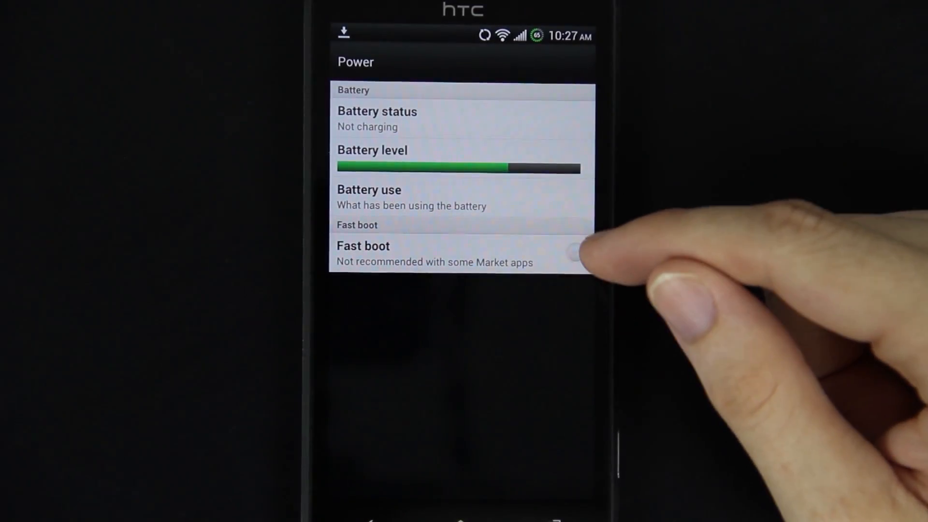
left_click(573, 252)
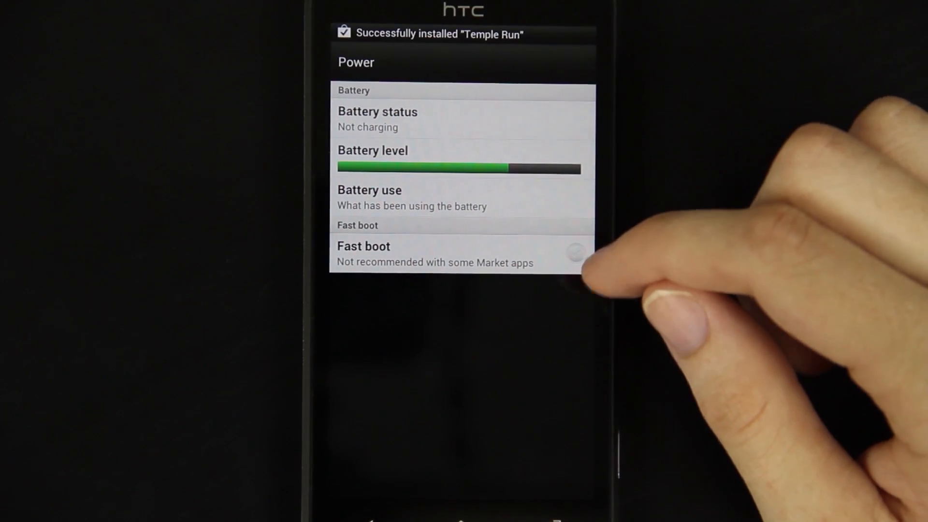
left_click(575, 253)
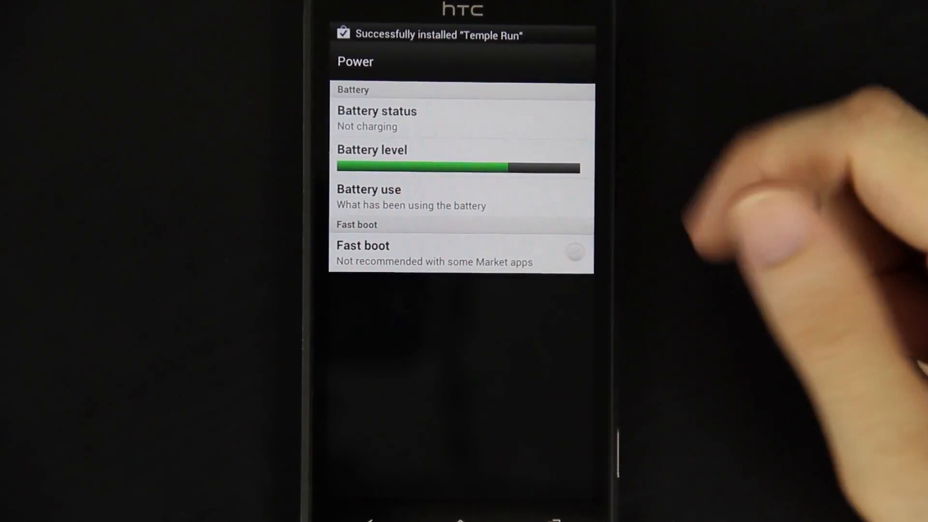